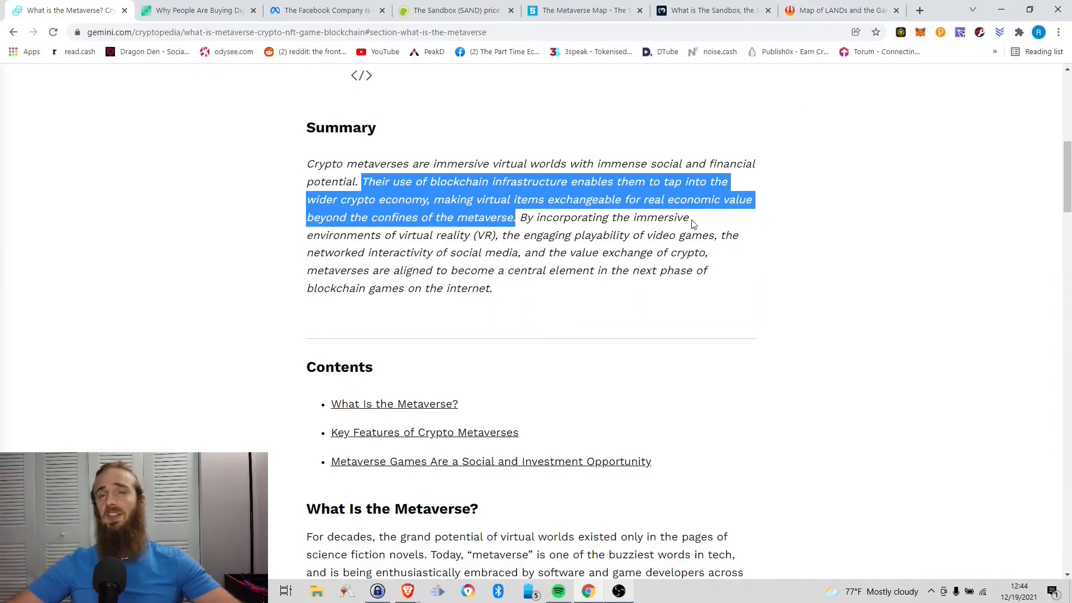
Step: Scroll down, view the Meta rename article's highlighted metaverse passage, then return to Gemini's article
scroll(down, 3)
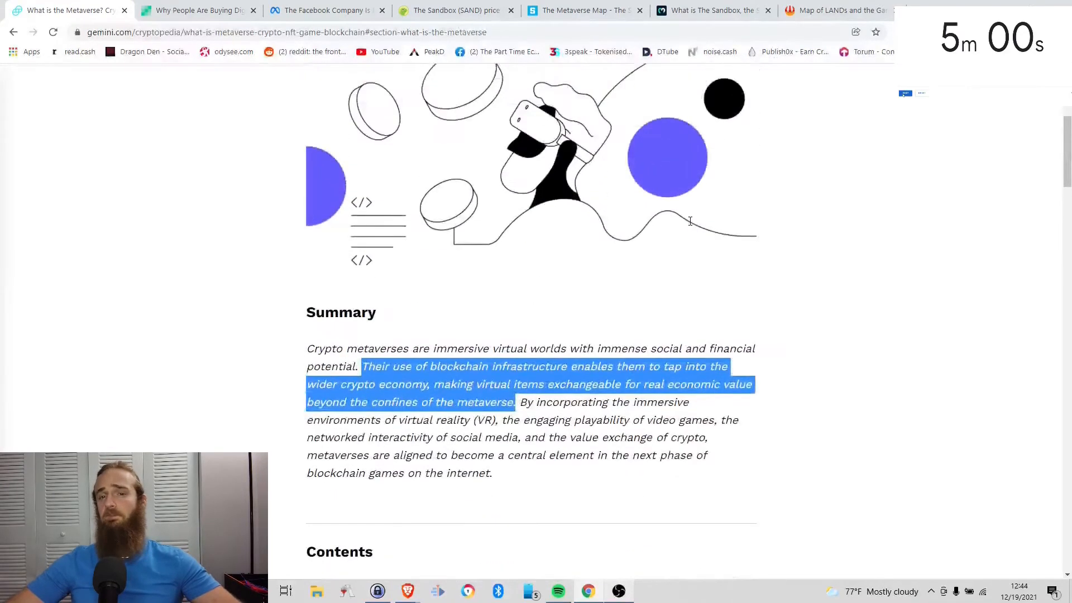
click(325, 10)
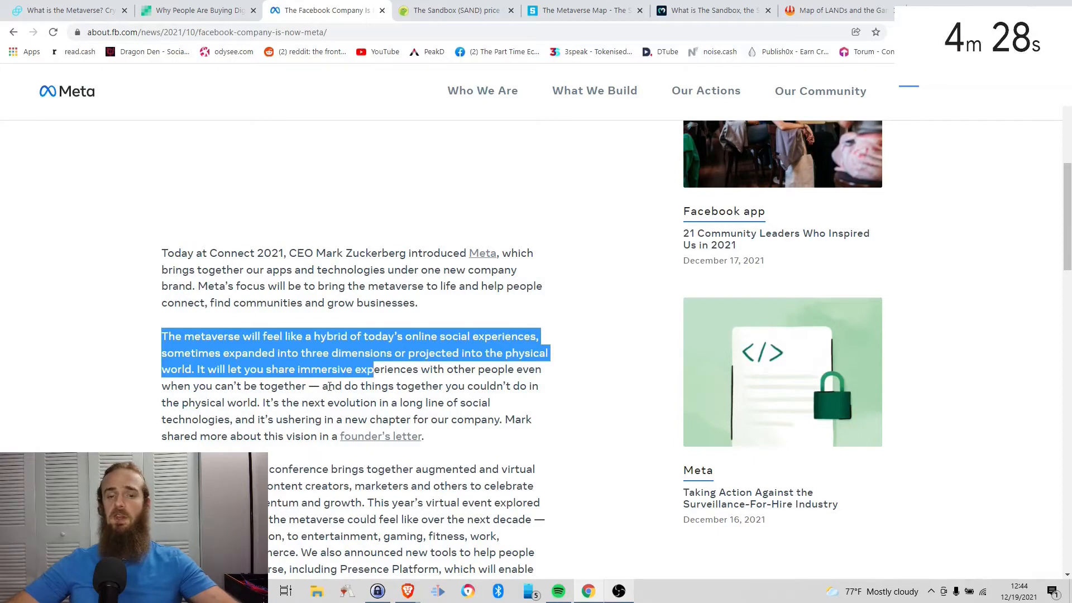
mouse_move(326, 397)
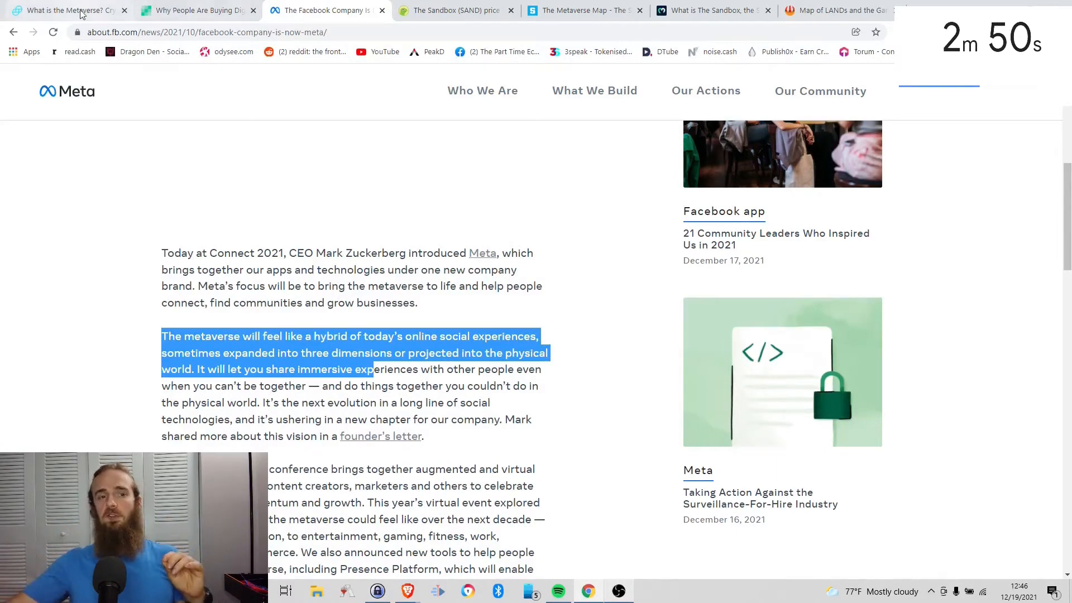
click(65, 10)
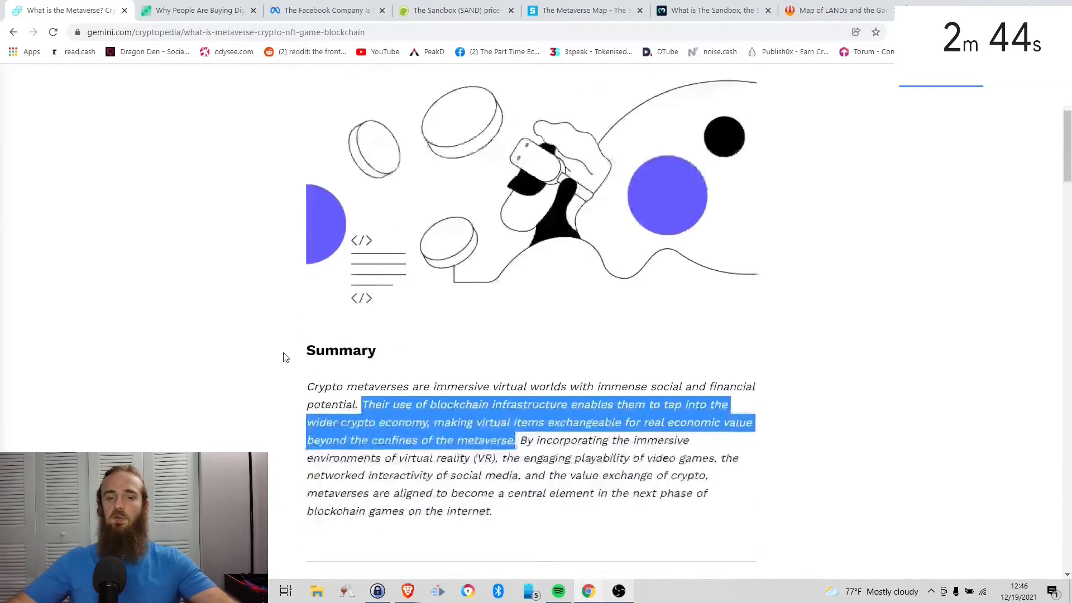
Step: Scroll down to the Gemini article's highlighted blockchain summary and table of contents
scroll(down, 3)
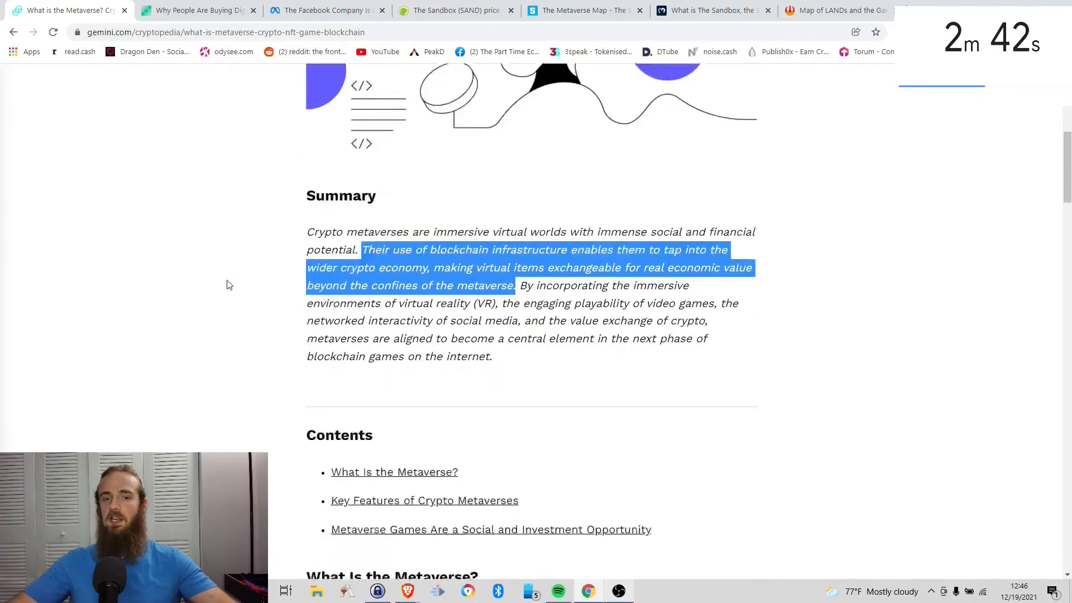